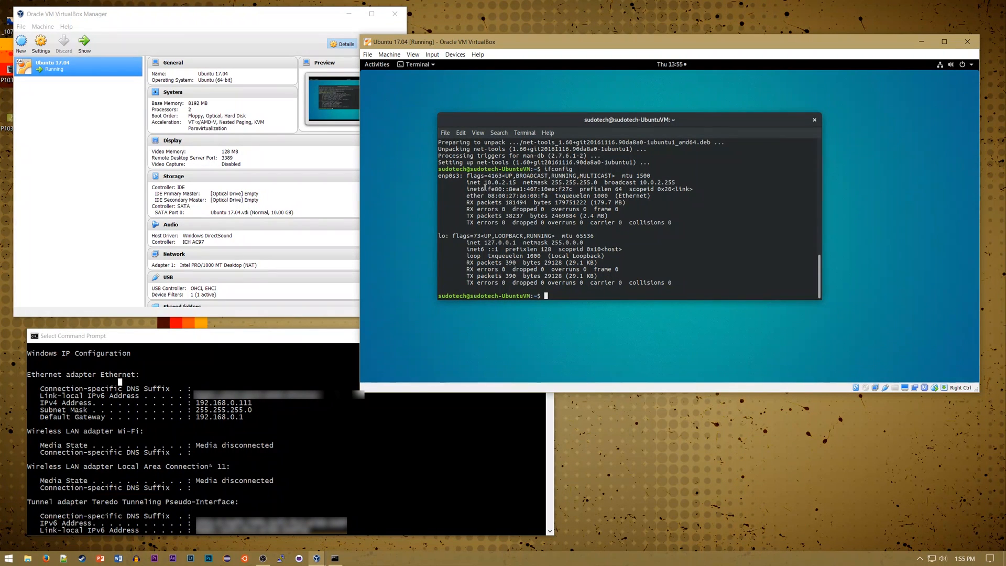
Note the host's 192.168.0.111 address, then bridge Adapter 1 to Intel Ethernet Connection (2) I219-V.
double_click(498, 182)
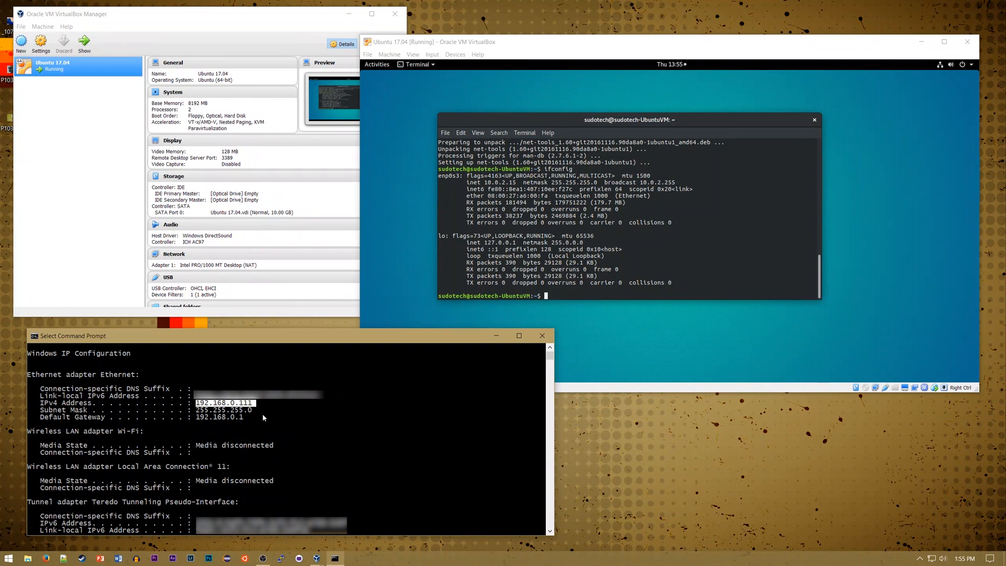
click(40, 44)
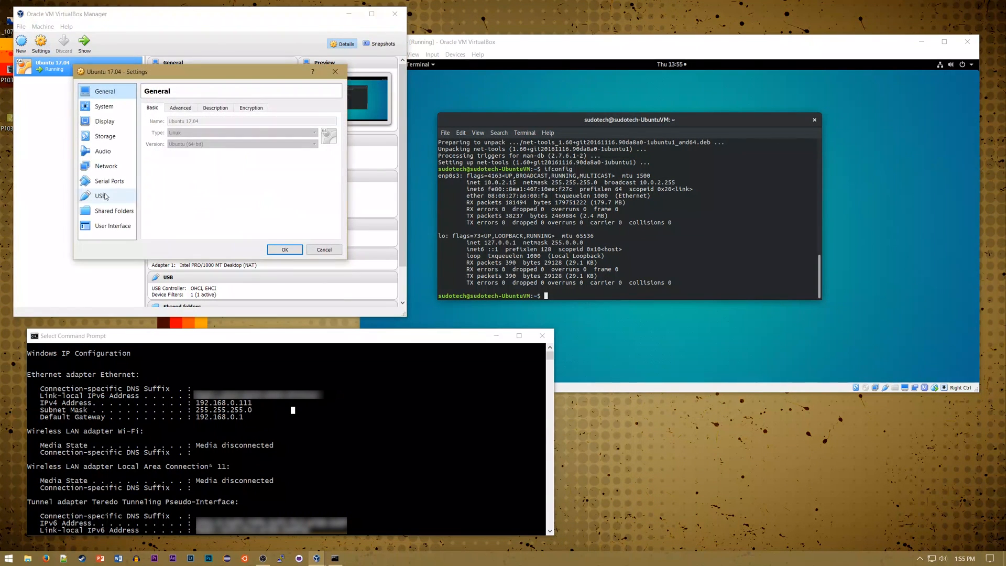
click(106, 166)
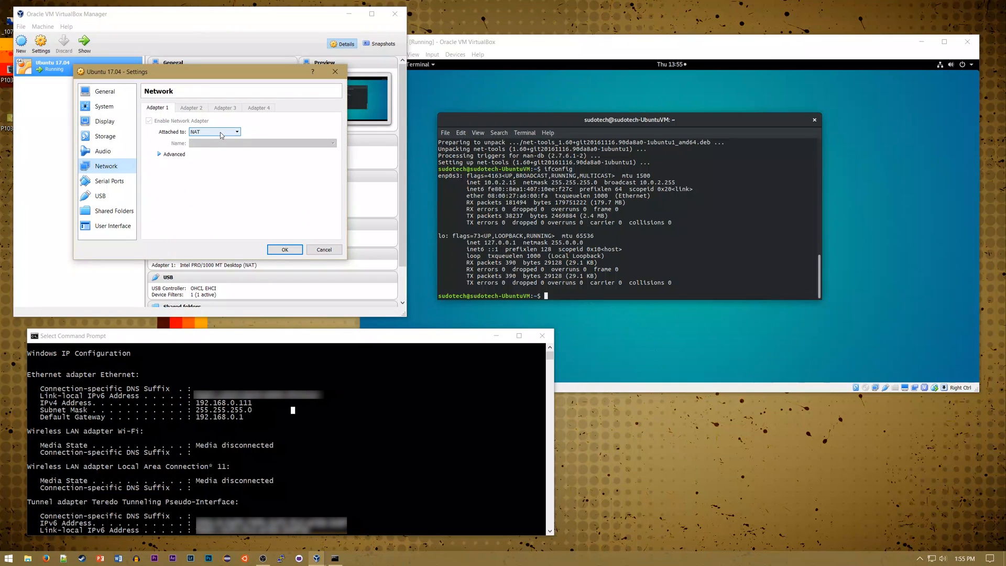
click(214, 132)
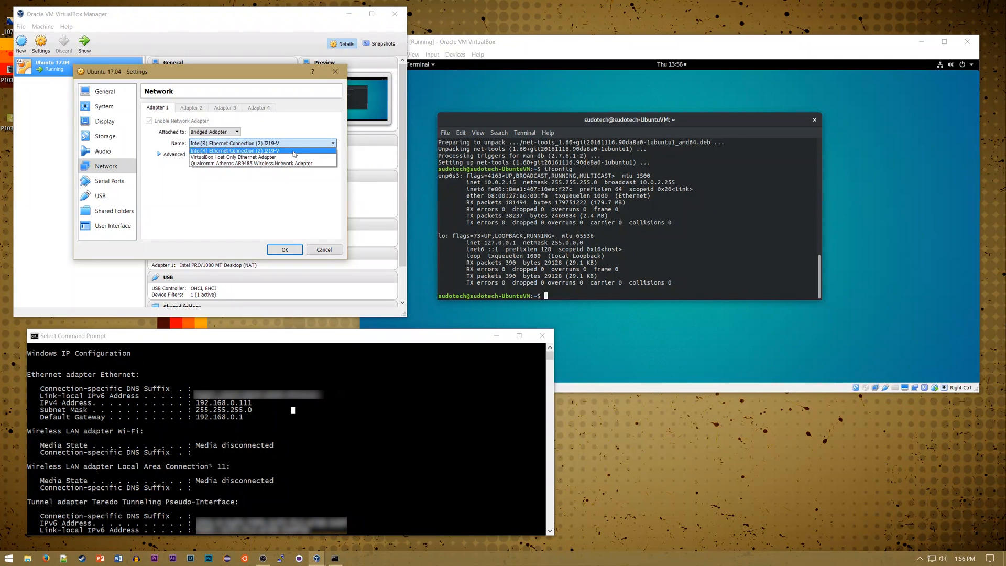
click(262, 150)
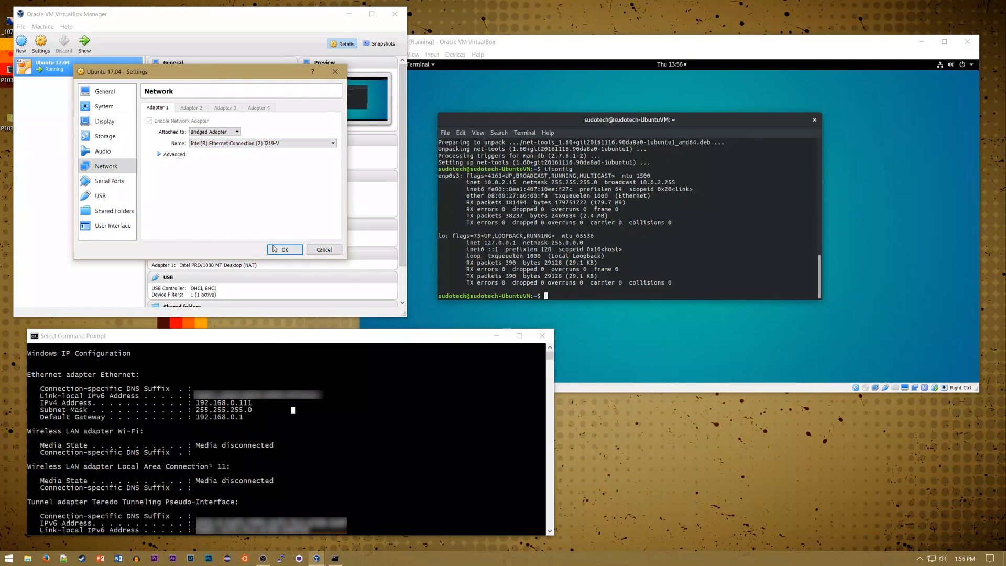
click(283, 250)
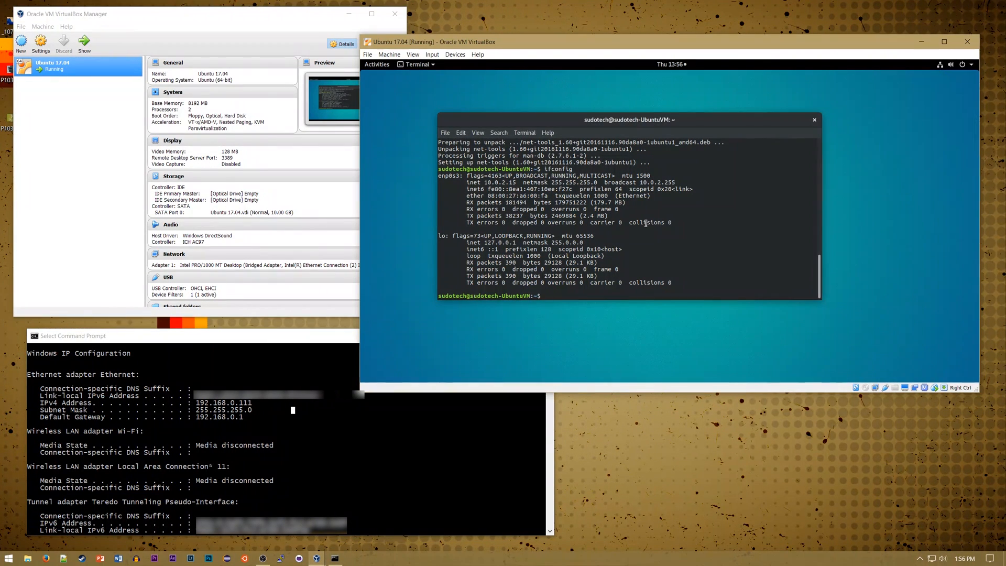
mouse_move(669, 211)
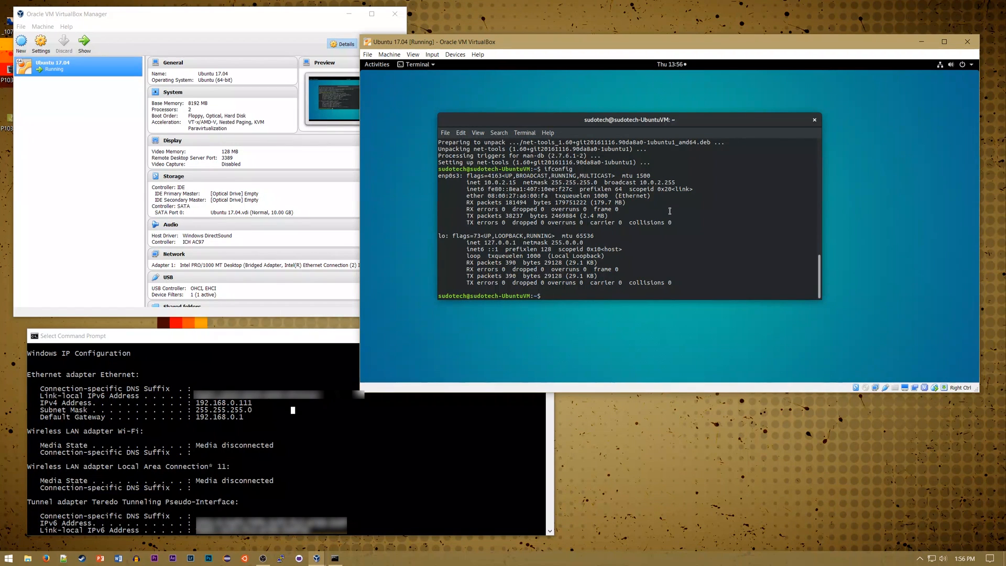